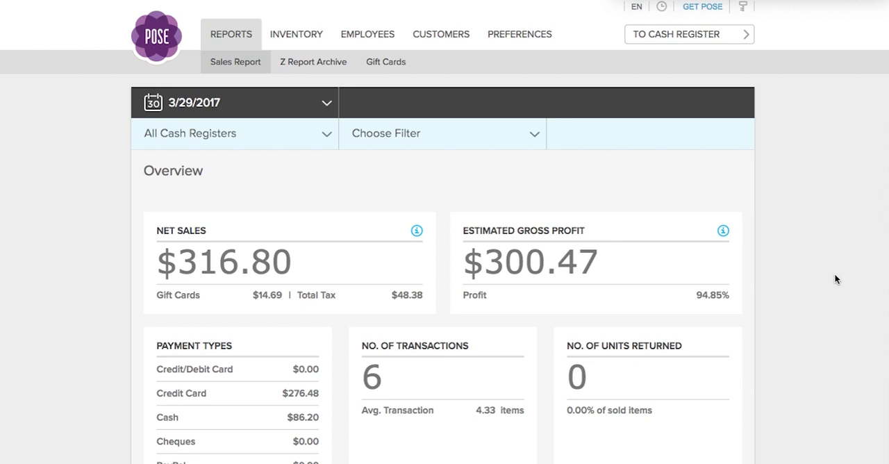
mouse_move(214, 45)
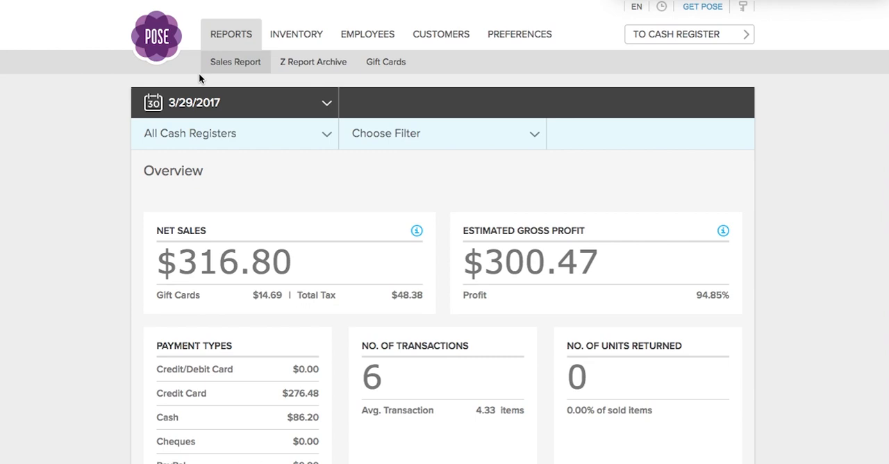
mouse_move(307, 77)
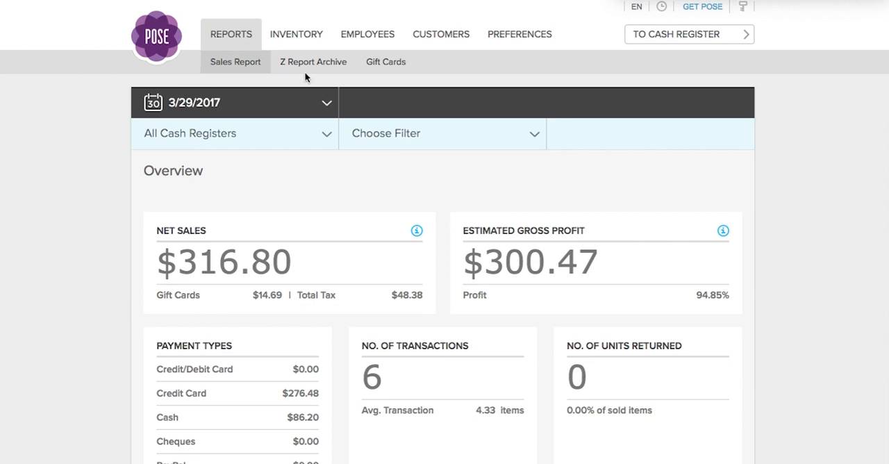
mouse_move(376, 77)
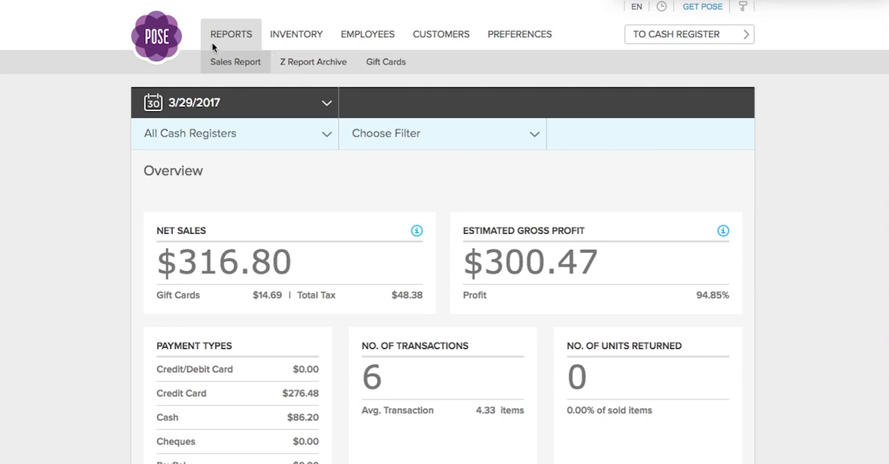
mouse_move(212, 84)
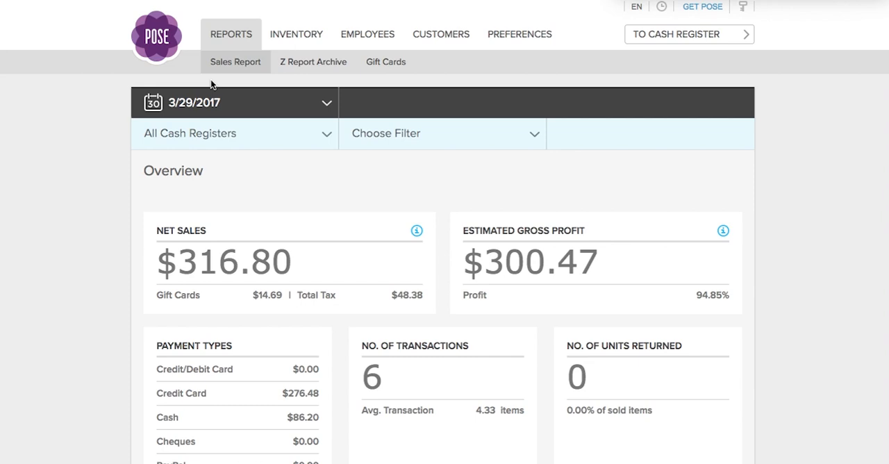
Step: Scroll the Sales Report to the Payment Types card ($17.19 gift card) and hourly sales chart
scroll("down", 3)
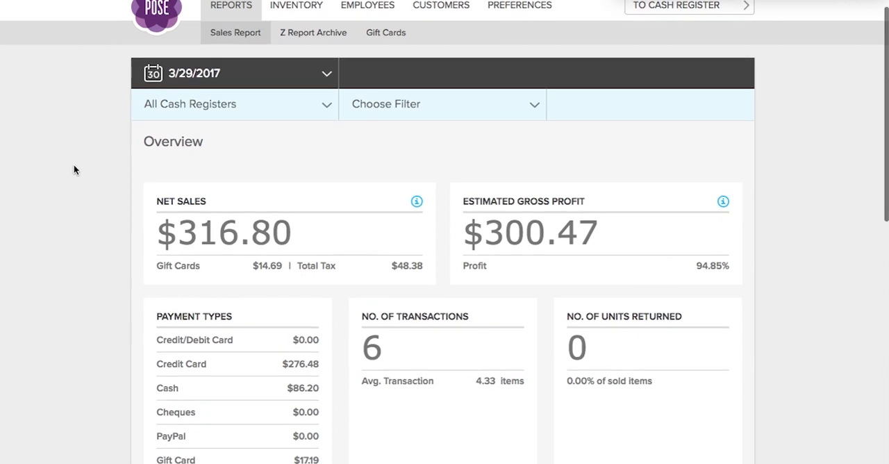
mouse_move(323, 83)
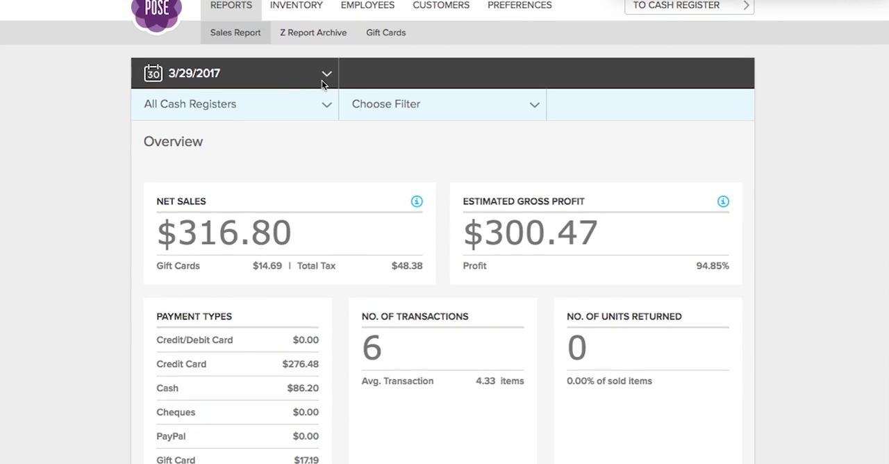
left_click(326, 73)
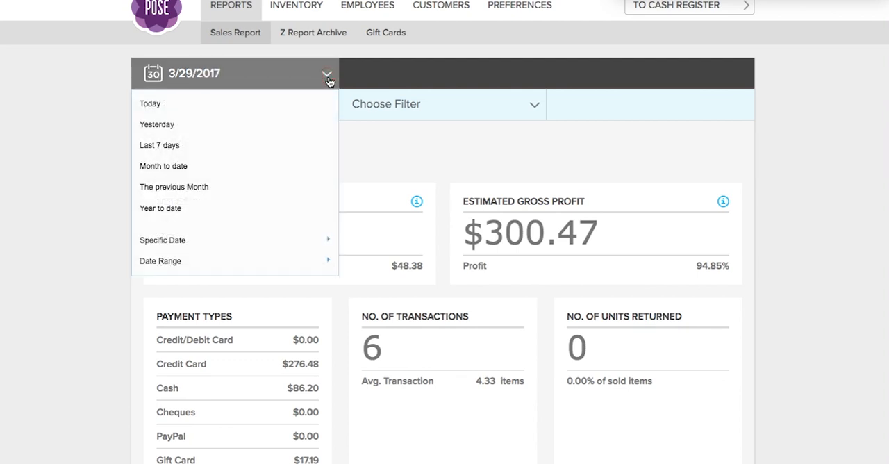
mouse_move(327, 85)
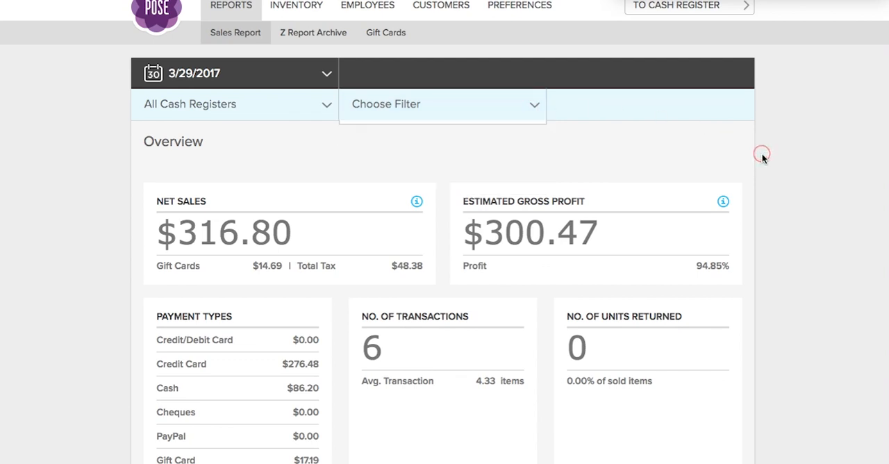
scroll("down", 3)
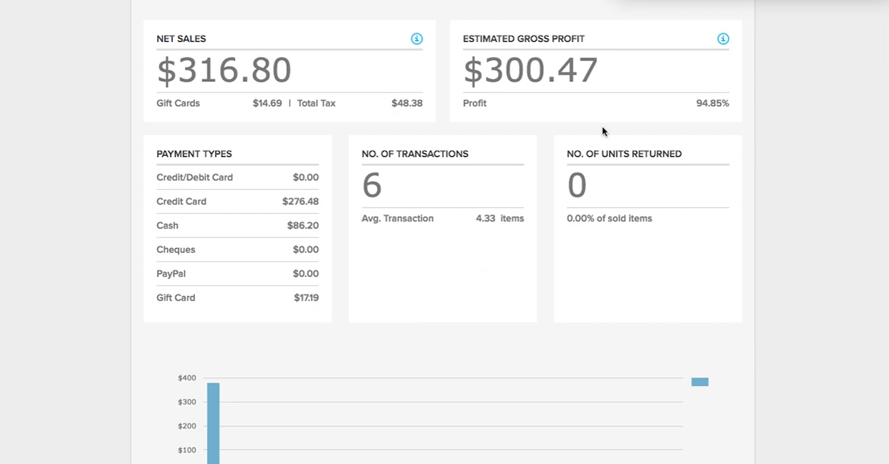
mouse_move(519, 94)
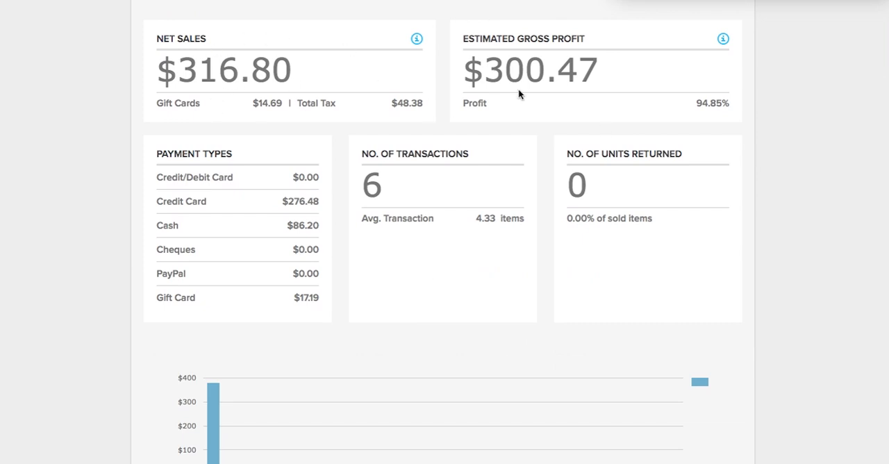
mouse_move(211, 279)
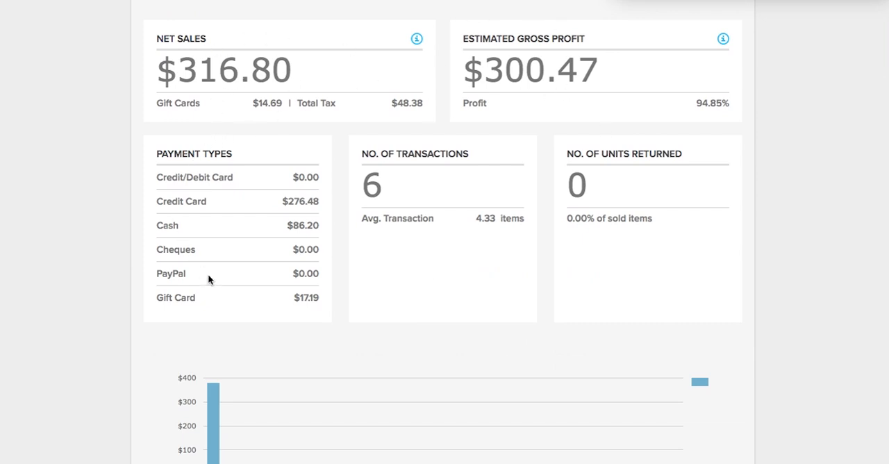
mouse_move(605, 210)
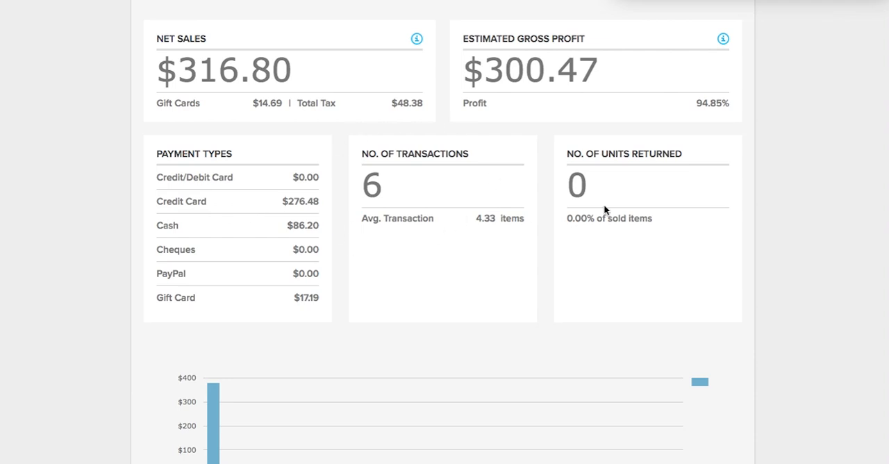
mouse_move(814, 220)
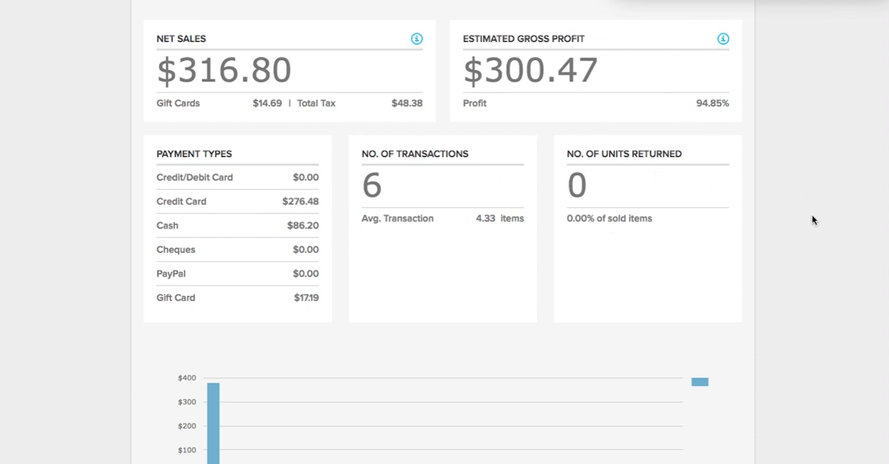
Step: Scroll down to the Receipts table listing six Mar 29 receipts, 791 to 796
scroll("down", 3)
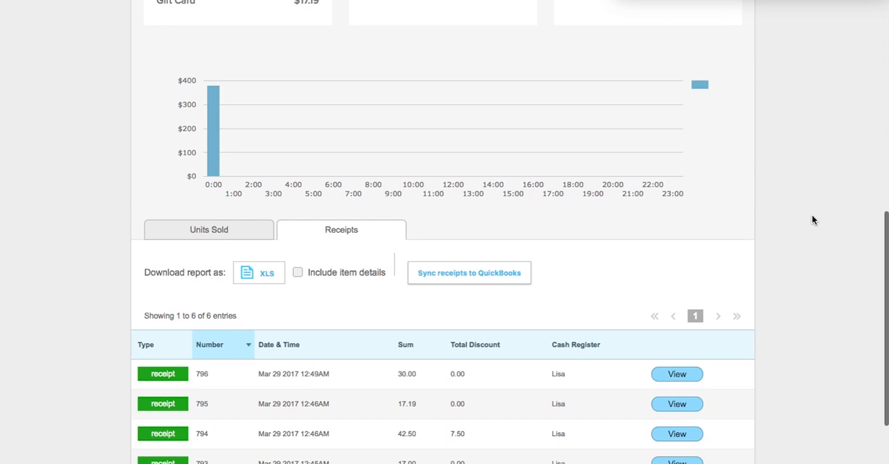
scroll("down", 3)
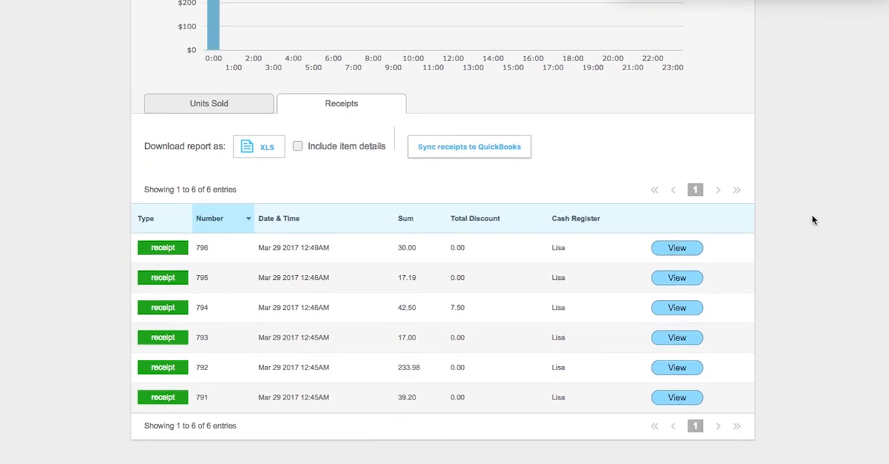
mouse_move(366, 181)
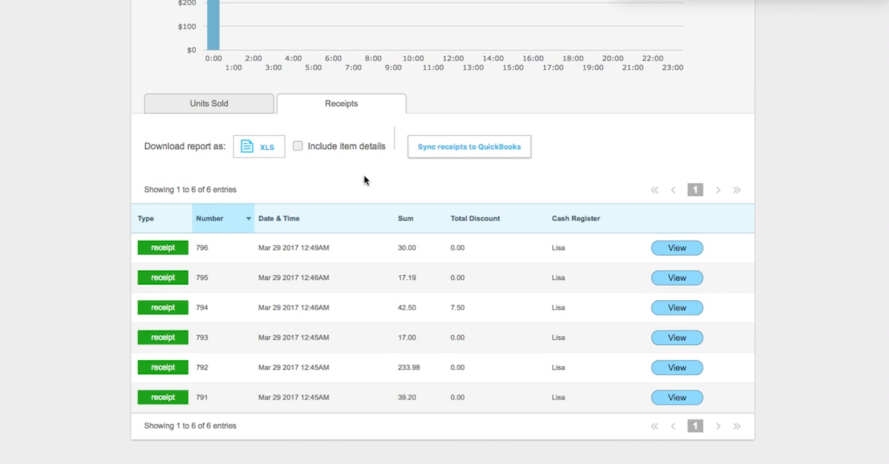
mouse_move(691, 248)
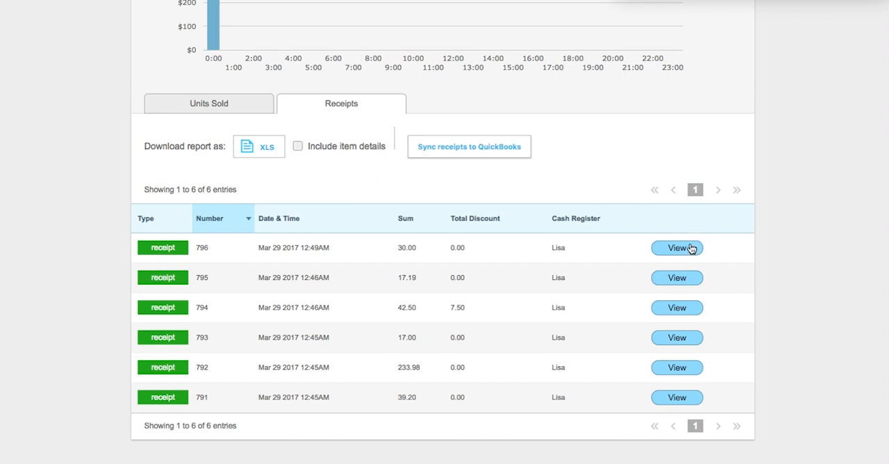
left_click(677, 248)
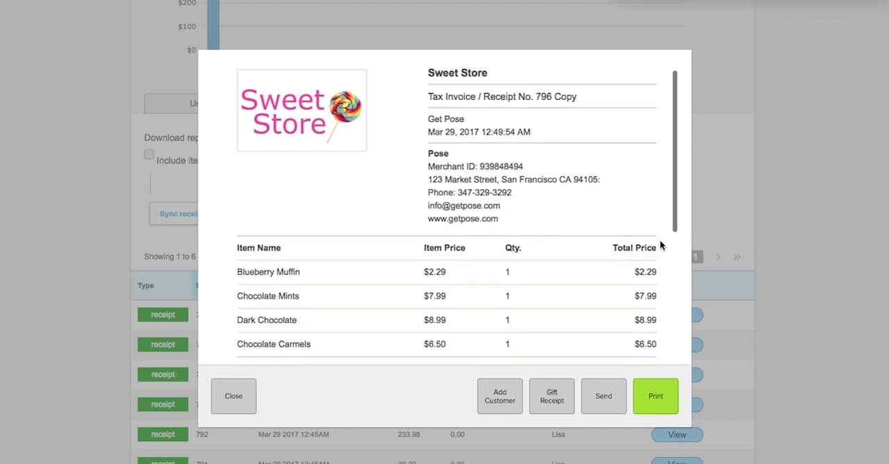
scroll("down", 3)
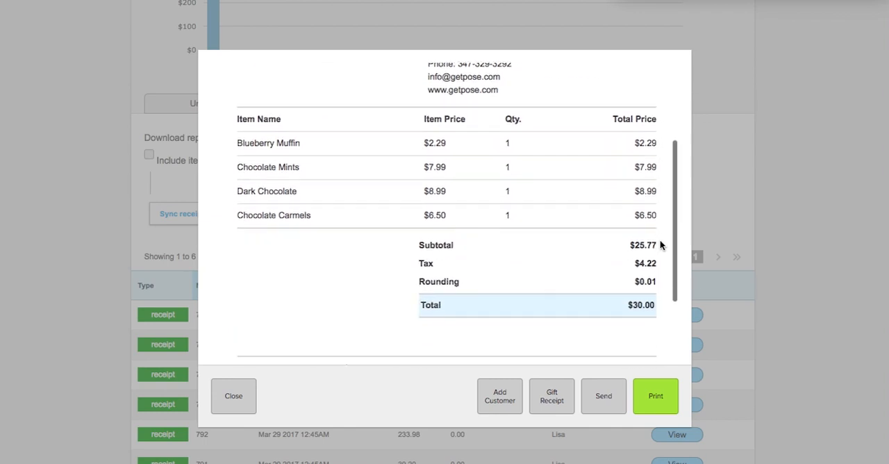
scroll("down", 3)
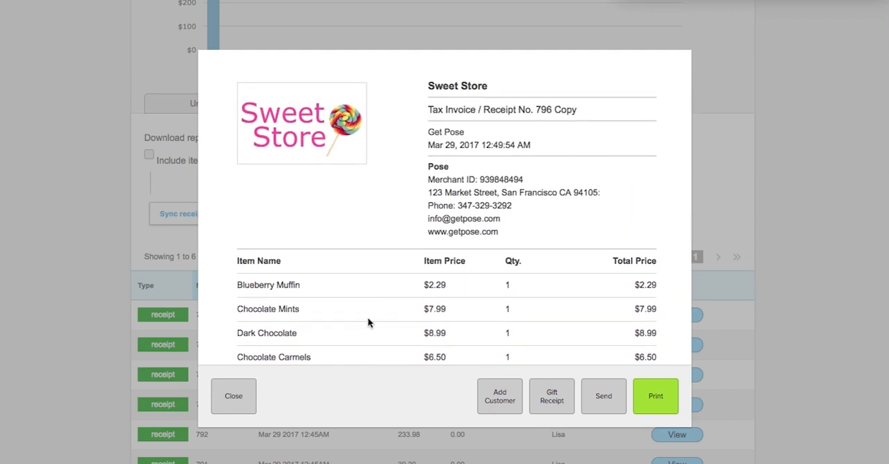
left_click(234, 396)
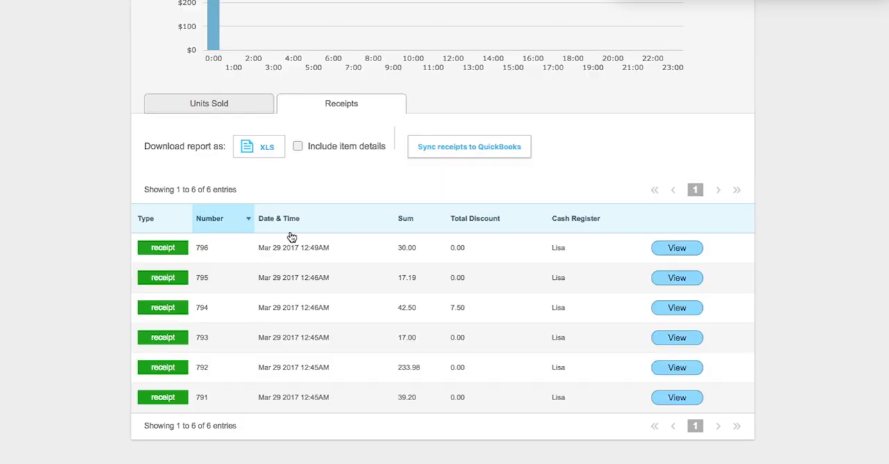
Step: Switch the report table to Units Sold, listing 24 products with prices, quantities and tax
left_click(209, 104)
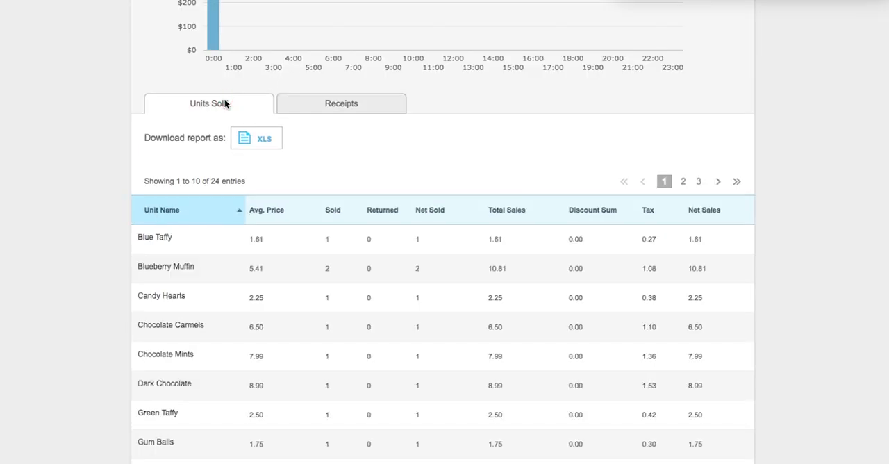
scroll("down", 3)
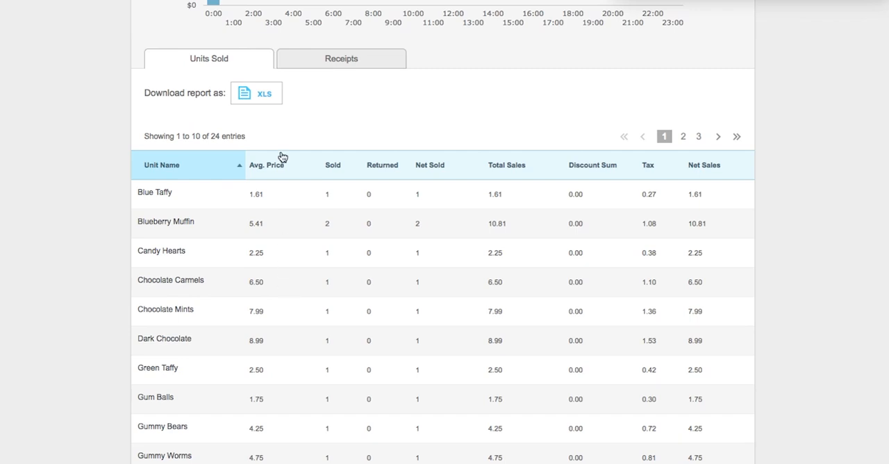
mouse_move(291, 115)
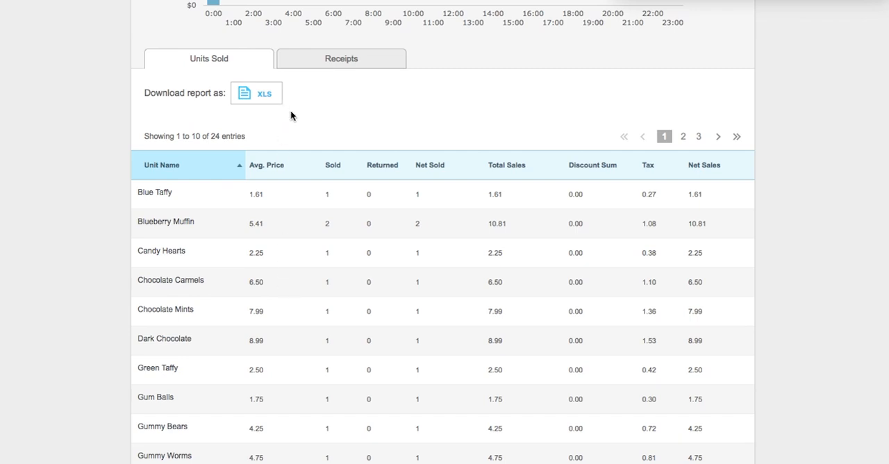
mouse_move(303, 122)
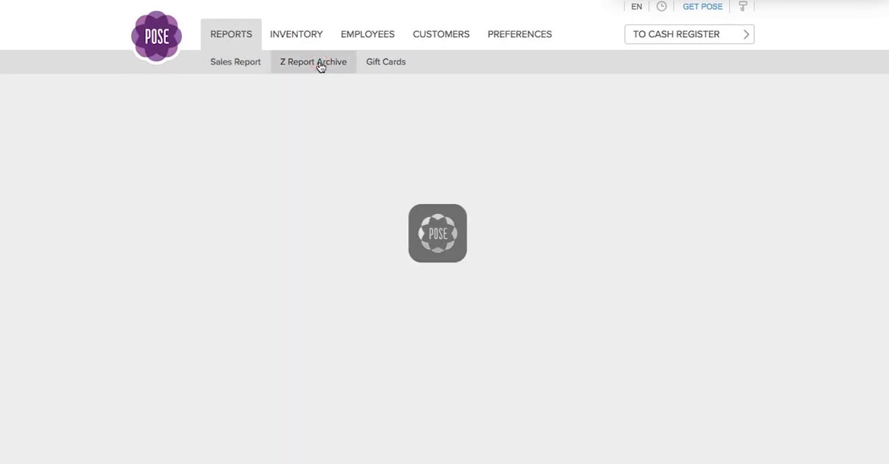
Step: From the Z Report Archive, view the End Of Day Report for Z counter 43 ($958.10)
left_click(314, 62)
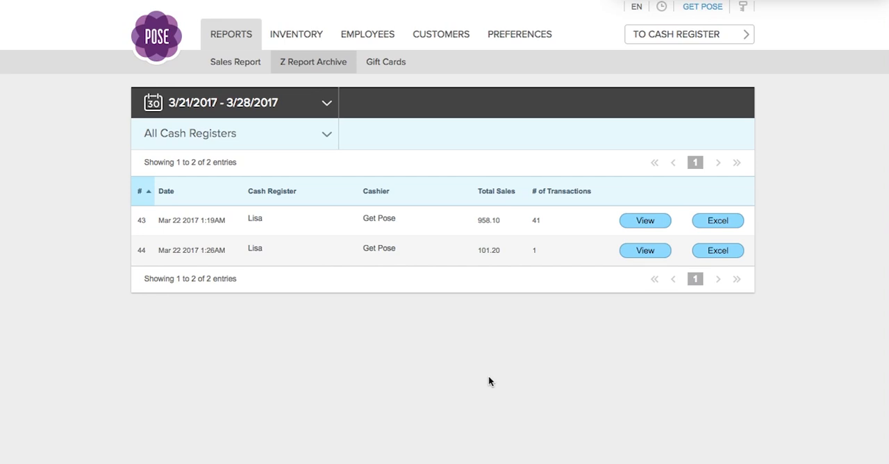
left_click(645, 221)
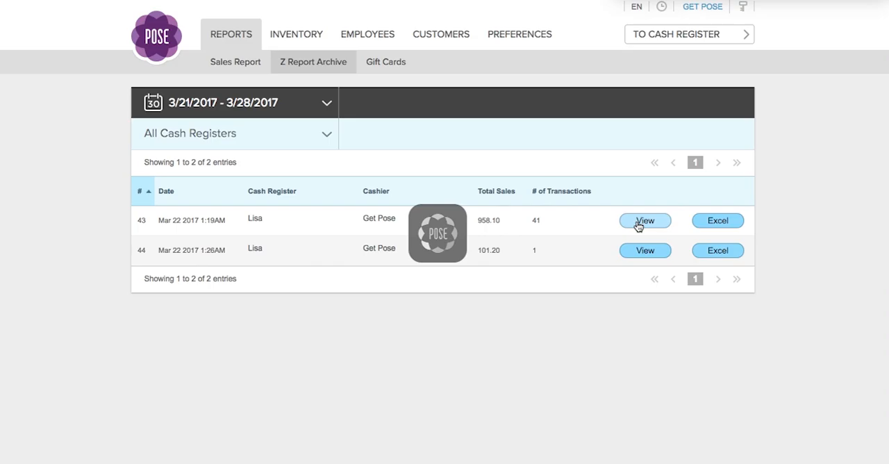
left_click(645, 220)
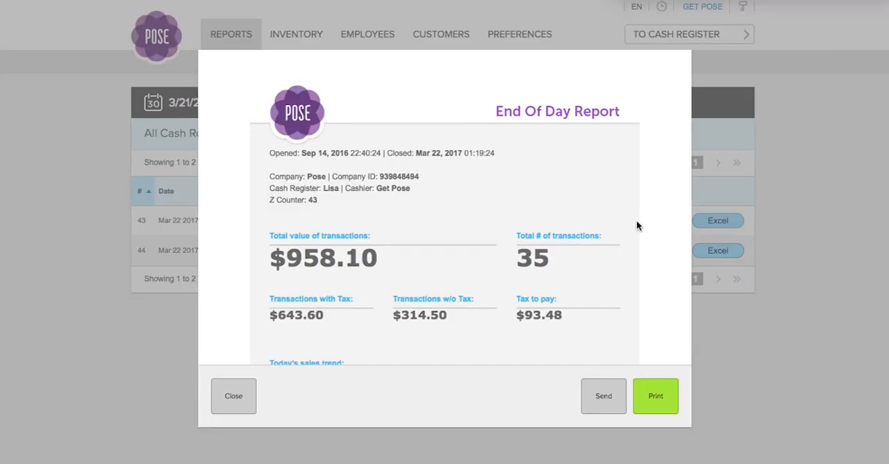
Step: Read the end-of-day report for Z 43 down to the Notes section and close it
scroll("down", 3)
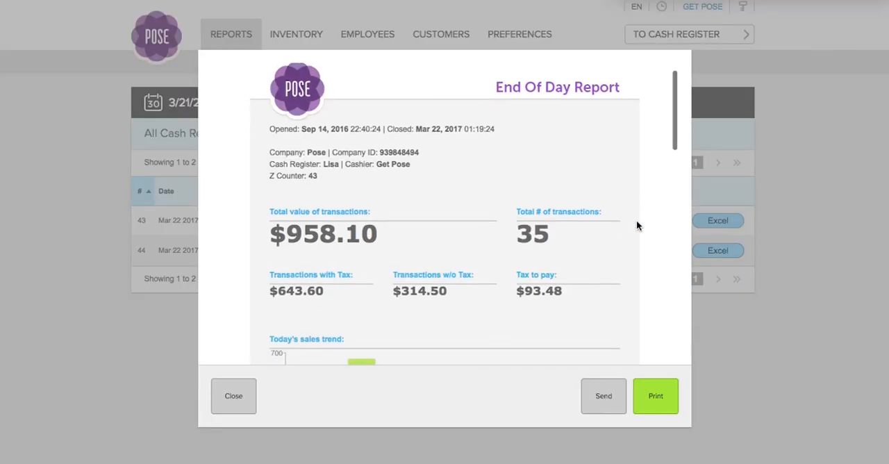
scroll("down", 3)
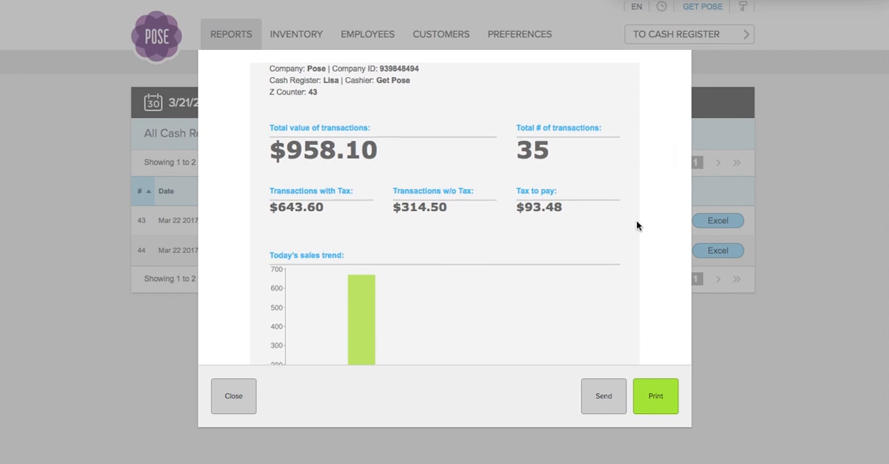
mouse_move(405, 159)
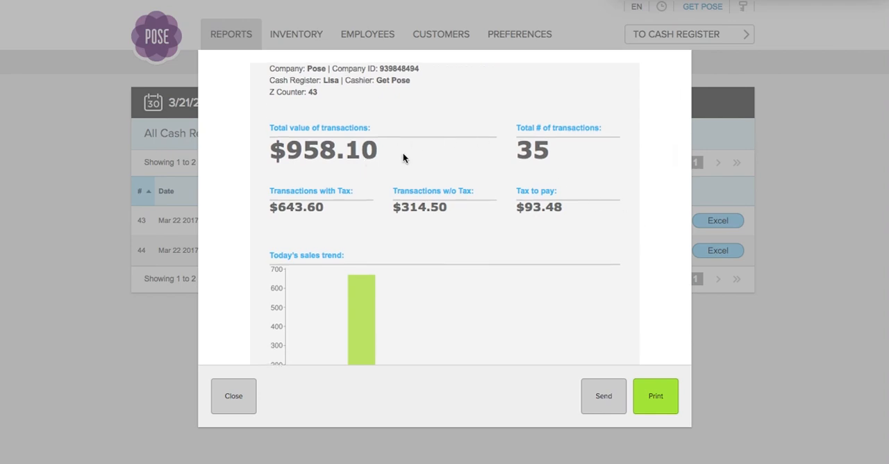
mouse_move(590, 148)
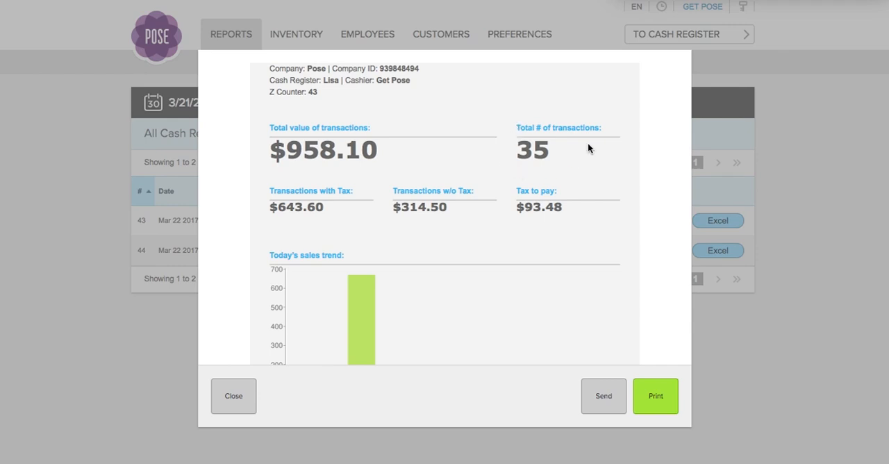
scroll("down", 3)
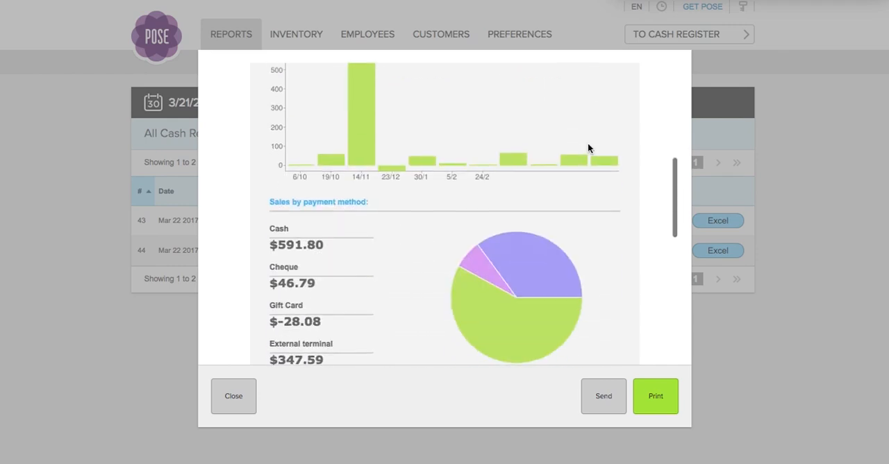
scroll("down", 3)
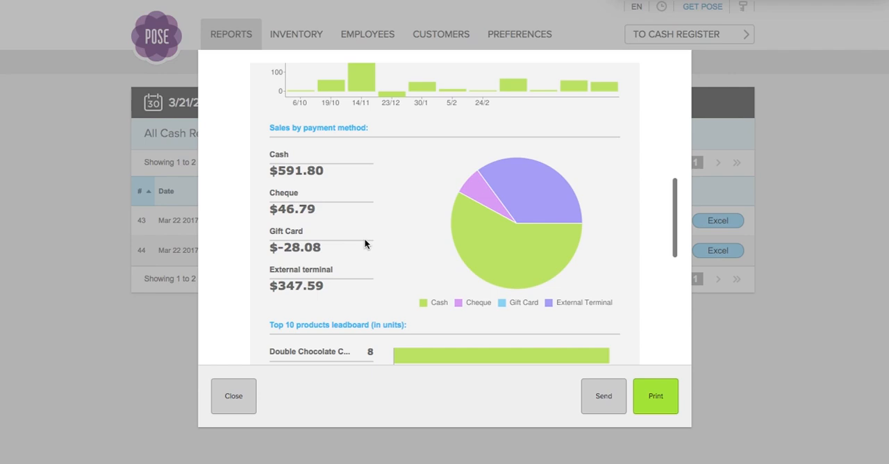
scroll("down", 3)
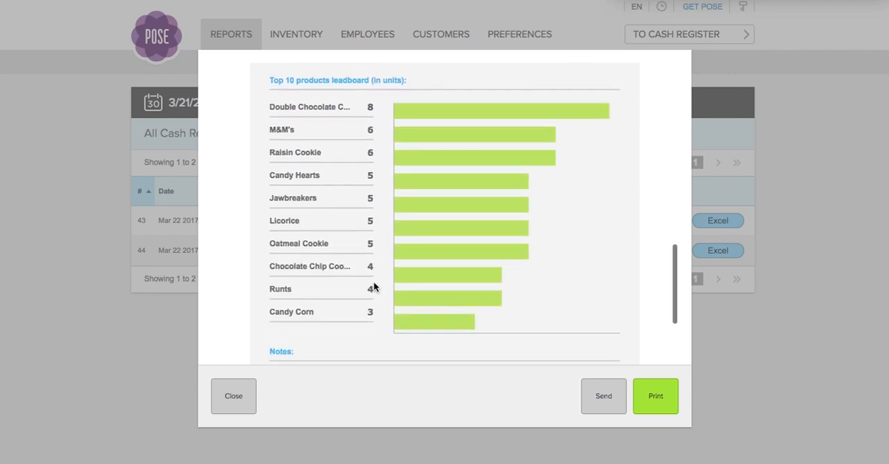
scroll("down", 3)
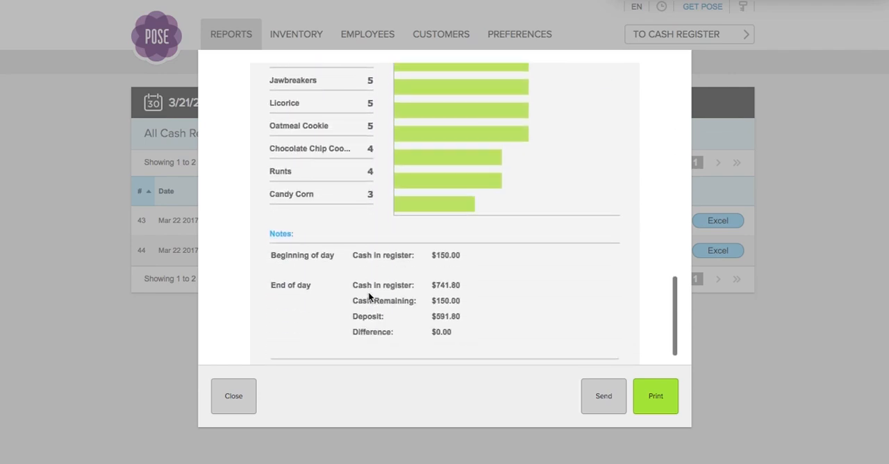
left_click(234, 396)
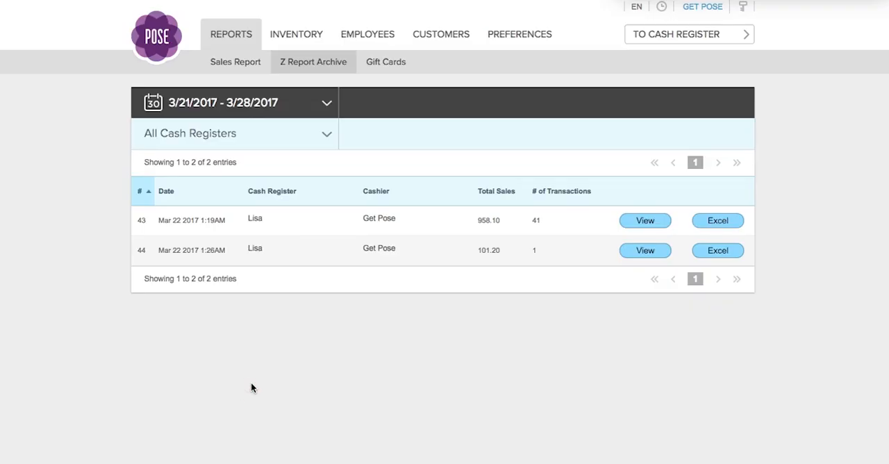
Step: Show the Gift Cards report with $856.24 across 13 outstanding cards and the sold-cards list
left_click(385, 62)
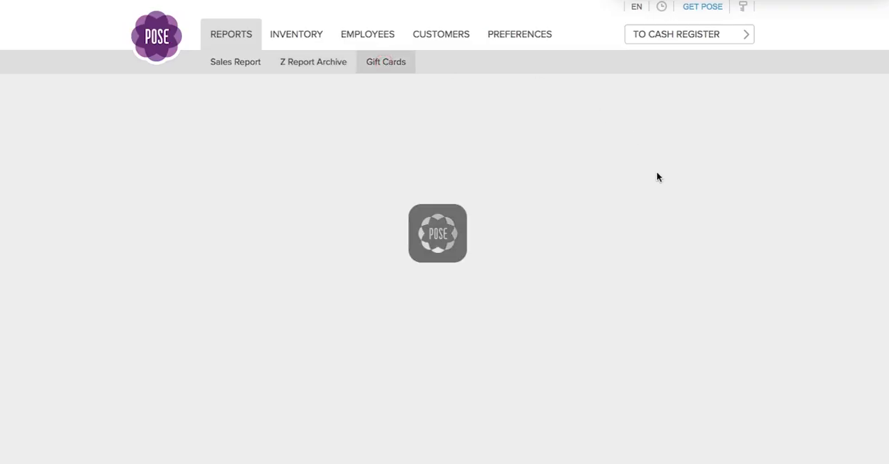
left_click(385, 62)
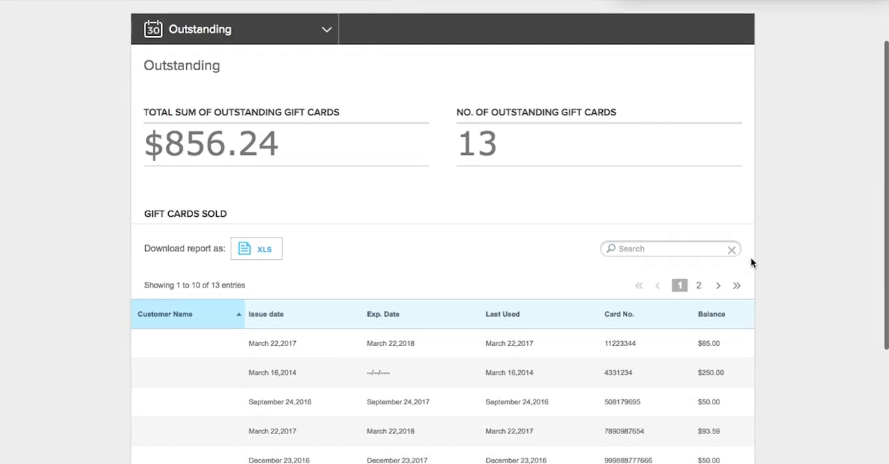
scroll("down", 3)
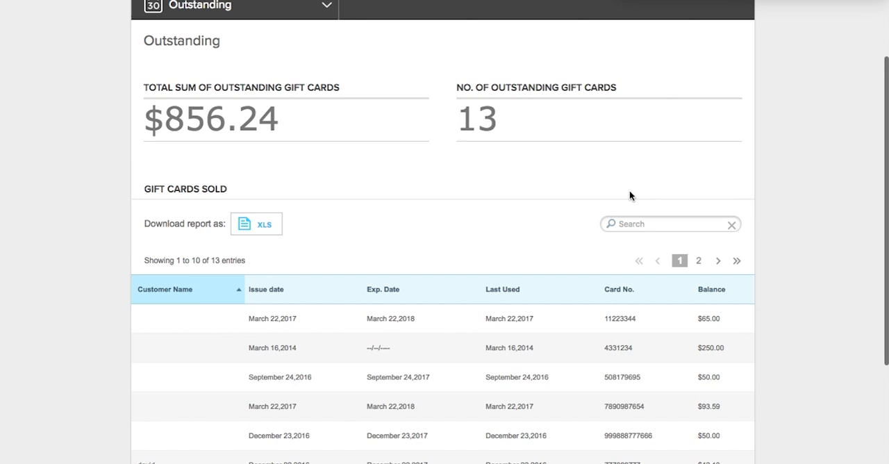
scroll("down", 3)
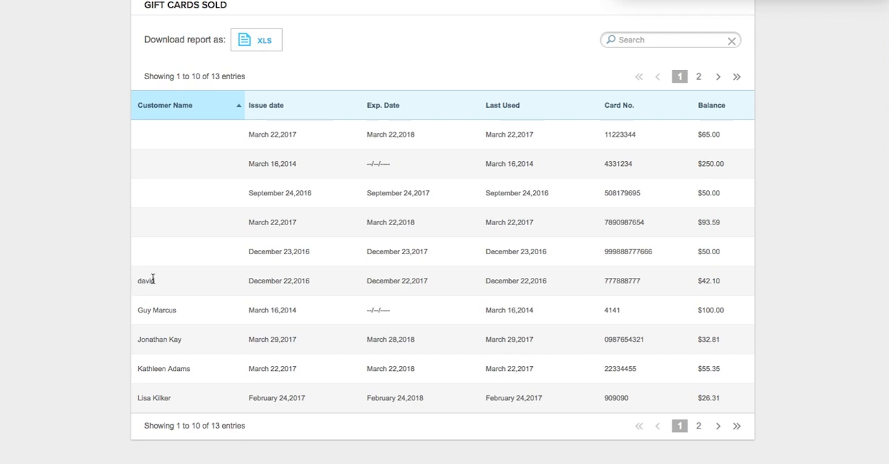
mouse_move(315, 291)
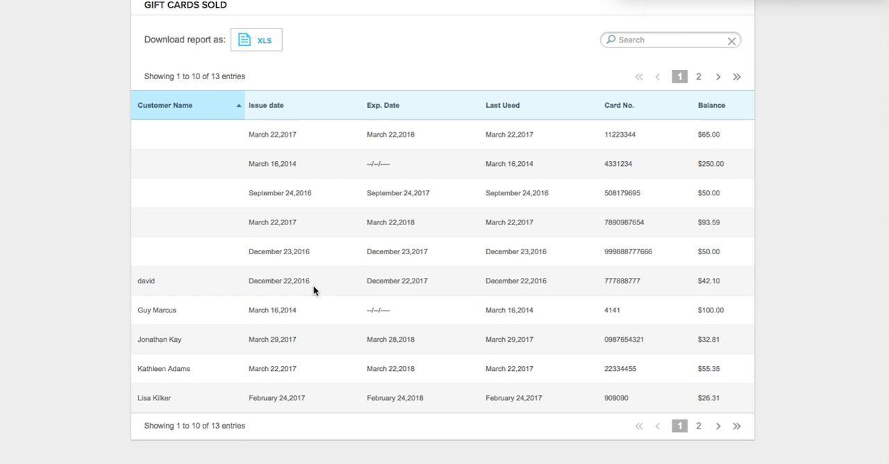
mouse_move(372, 291)
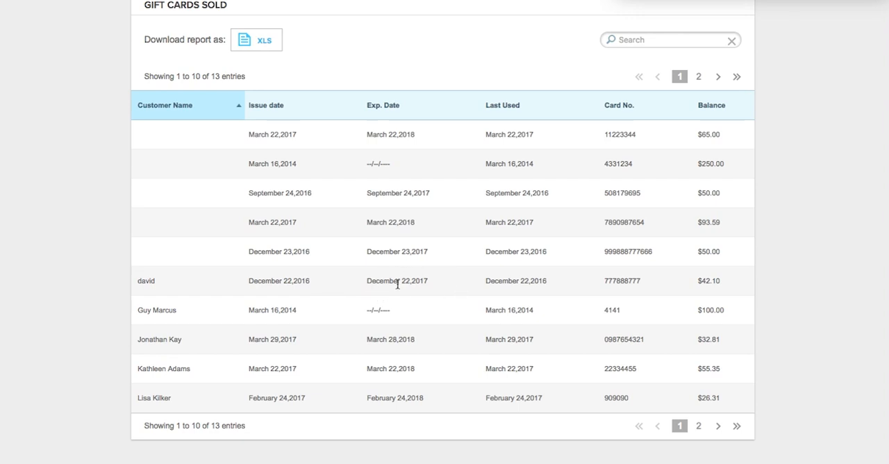
mouse_move(540, 294)
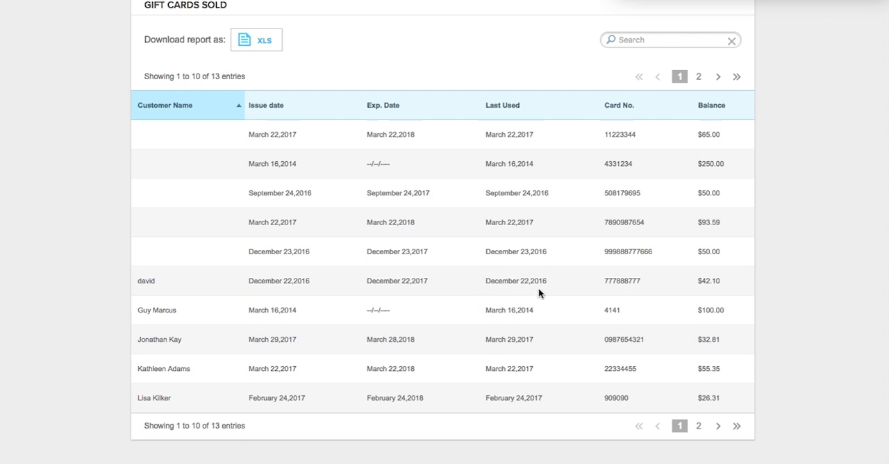
mouse_move(733, 281)
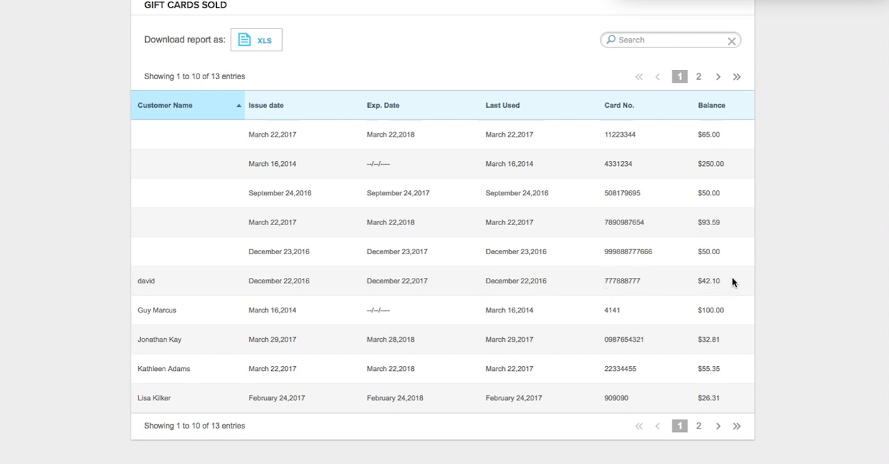
mouse_move(243, 132)
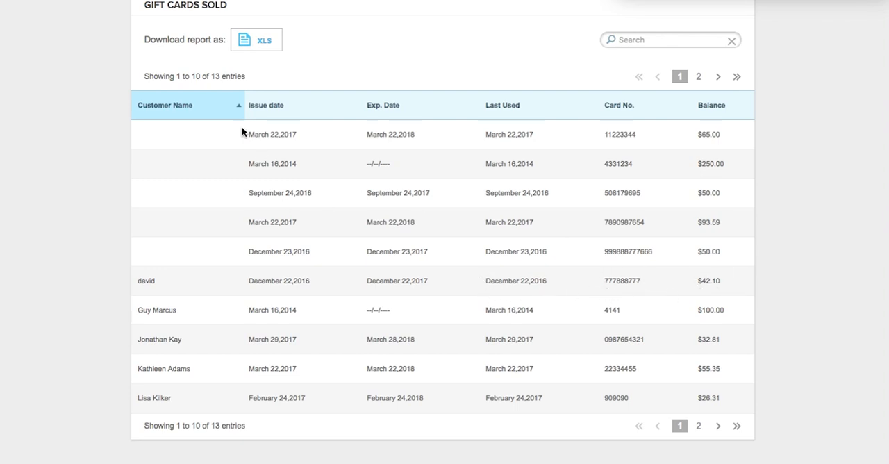
mouse_move(160, 266)
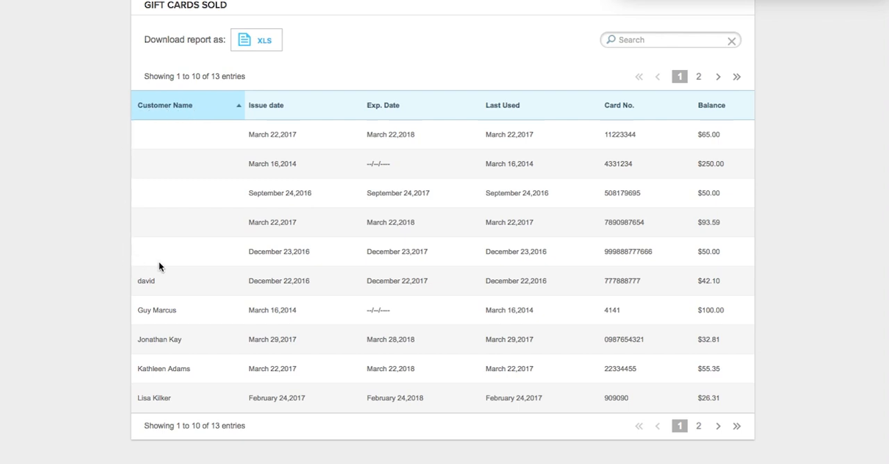
mouse_move(197, 127)
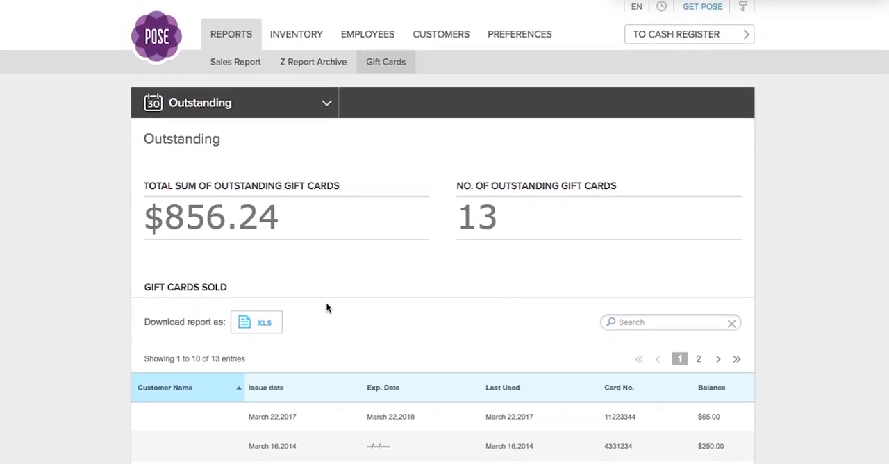
mouse_move(837, 168)
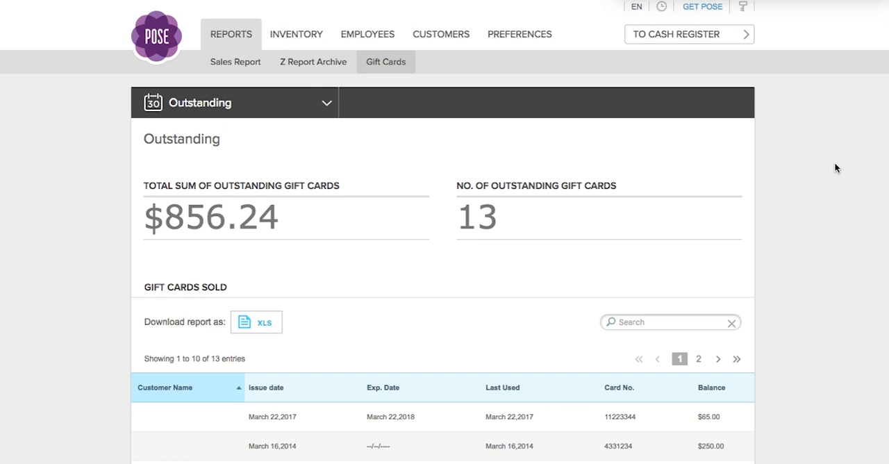